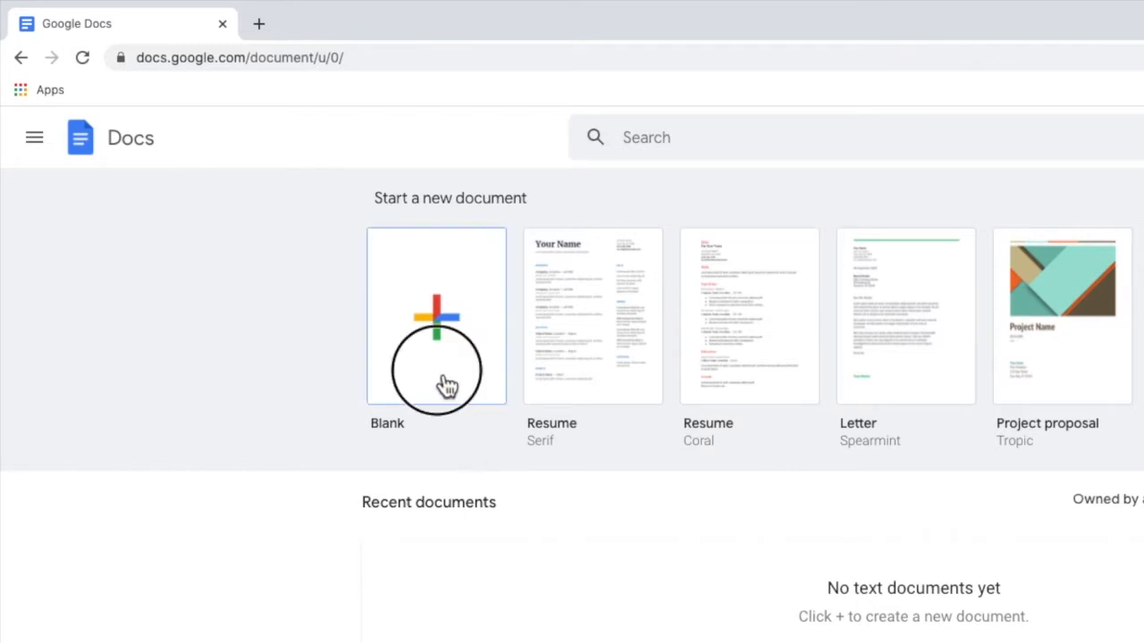
# - Start a new blank untitled document from the Docs home page
pyautogui.click(436, 316)
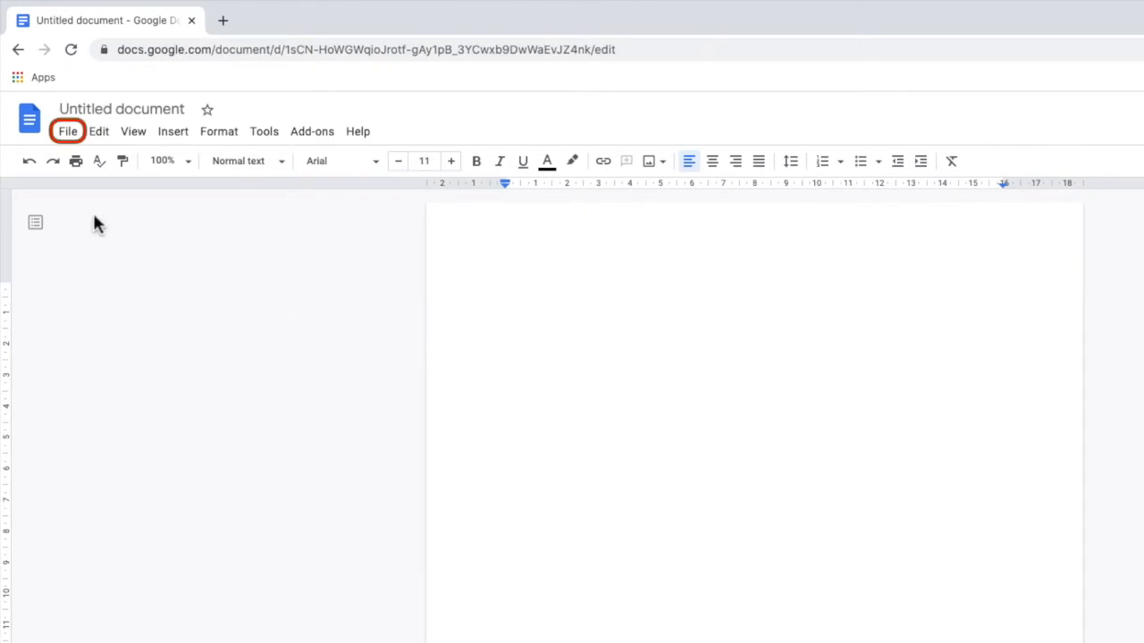
# - Bring up the Page setup settings for the new document
pyautogui.click(68, 133)
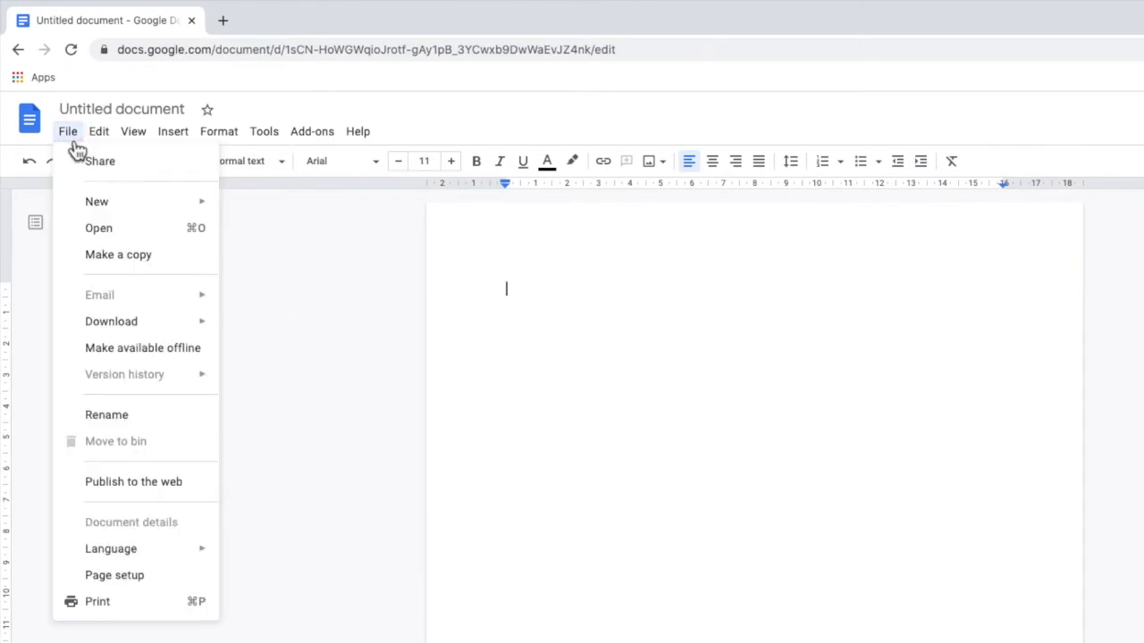
pyautogui.moveTo(75, 243)
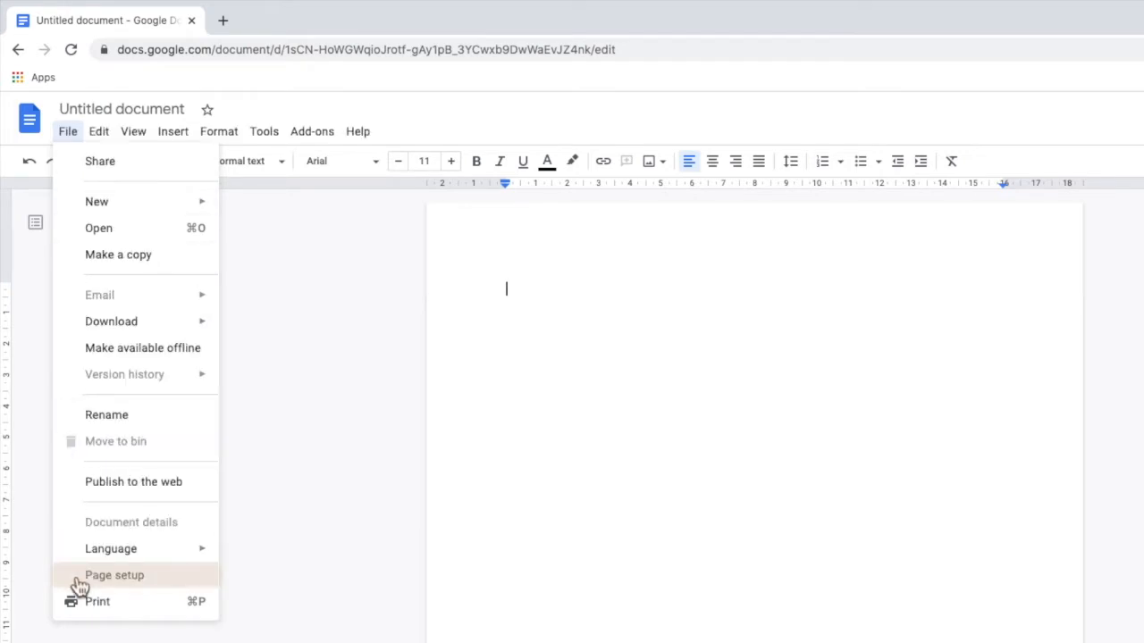
pyautogui.click(114, 575)
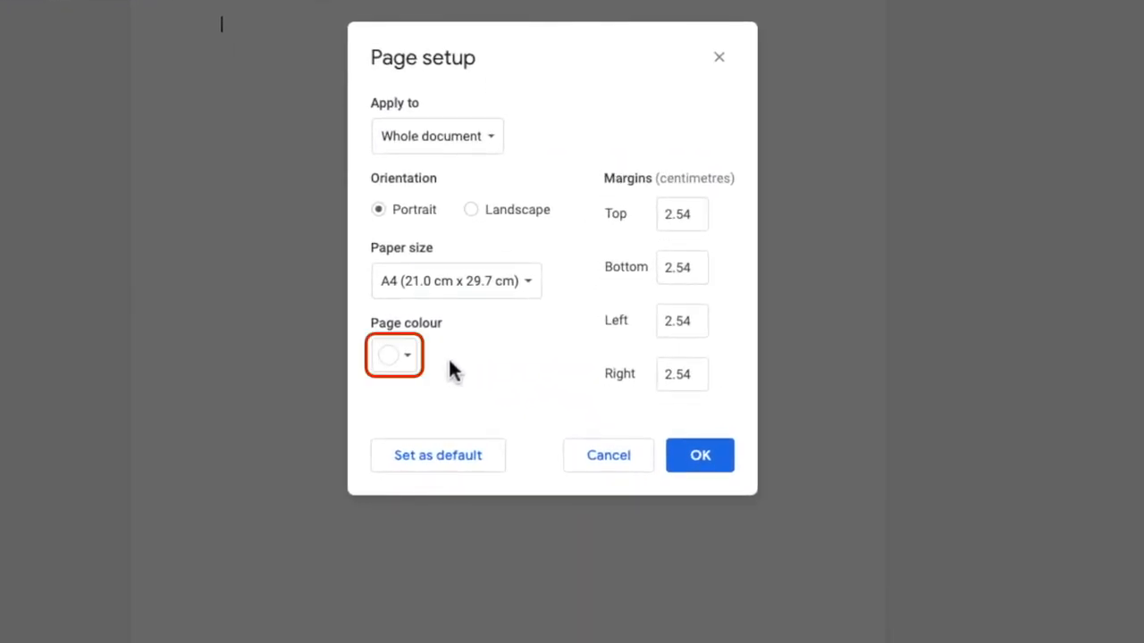
# - Set the page background to a light yellow from the colour palette
pyautogui.click(393, 354)
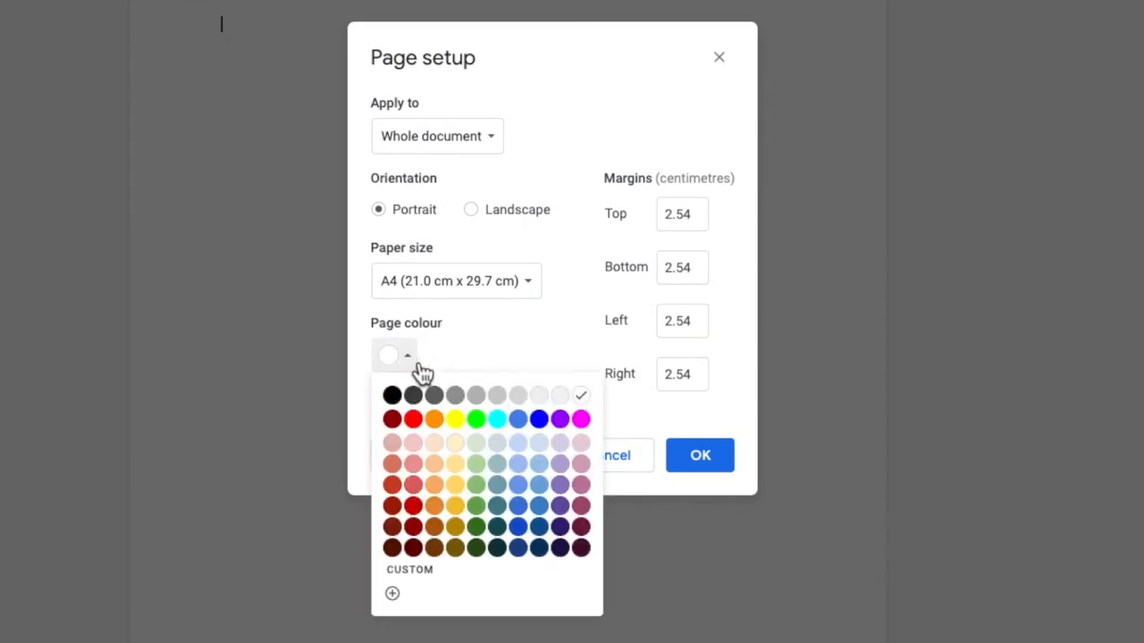
pyautogui.moveTo(454, 463)
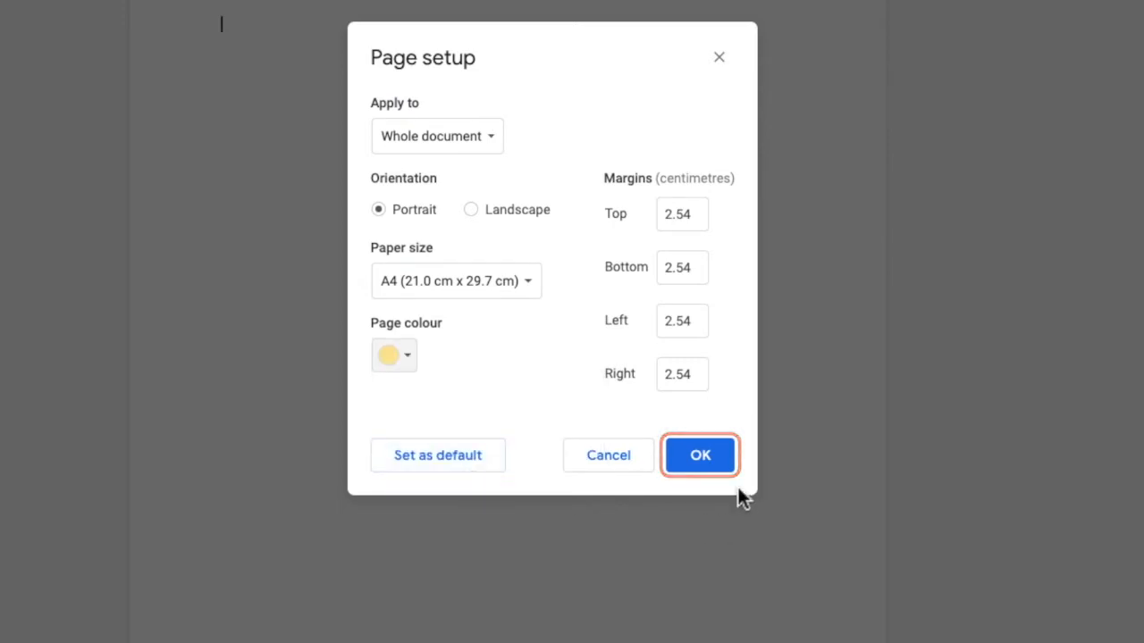
pyautogui.click(701, 455)
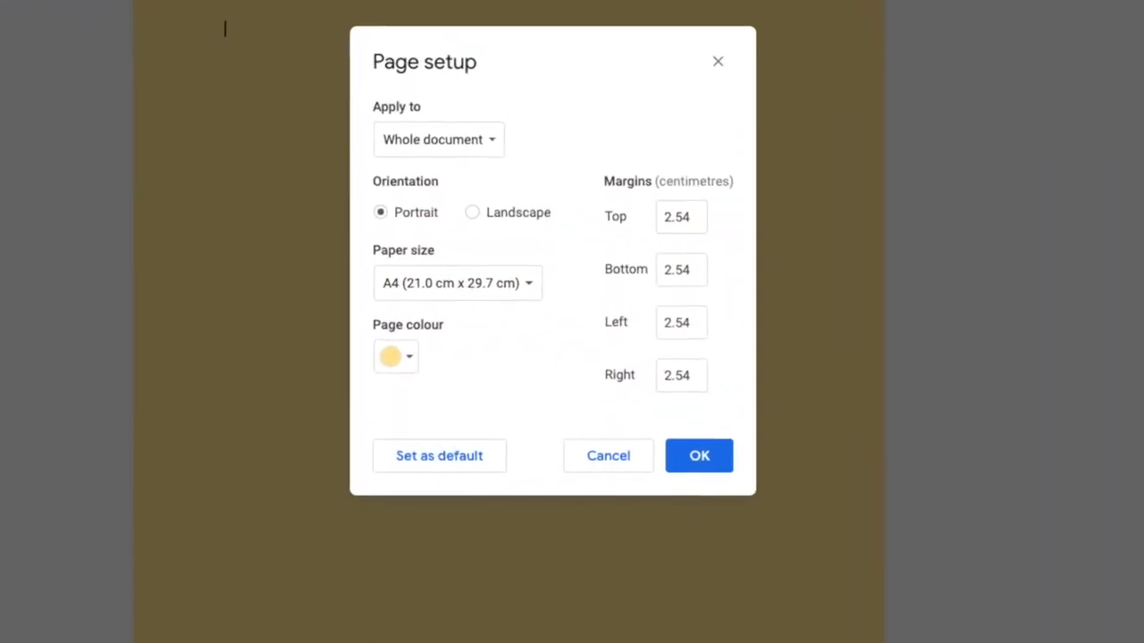
# - Replace the yellow with a custom green page colour, hex 00b140, and apply it
pyautogui.click(395, 356)
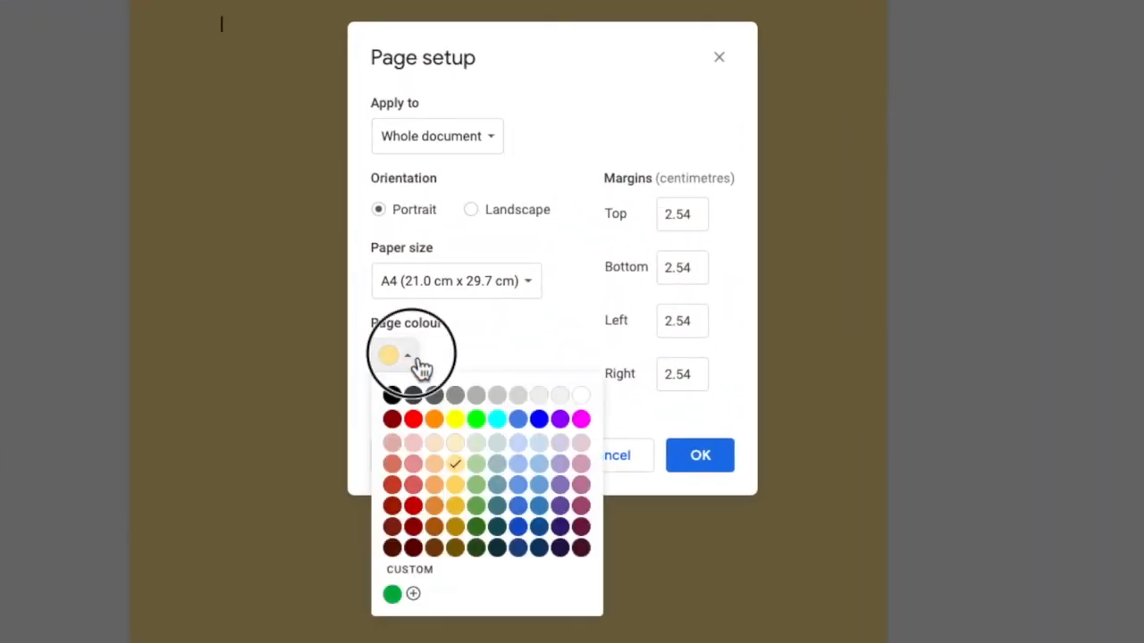
pyautogui.moveTo(446, 497)
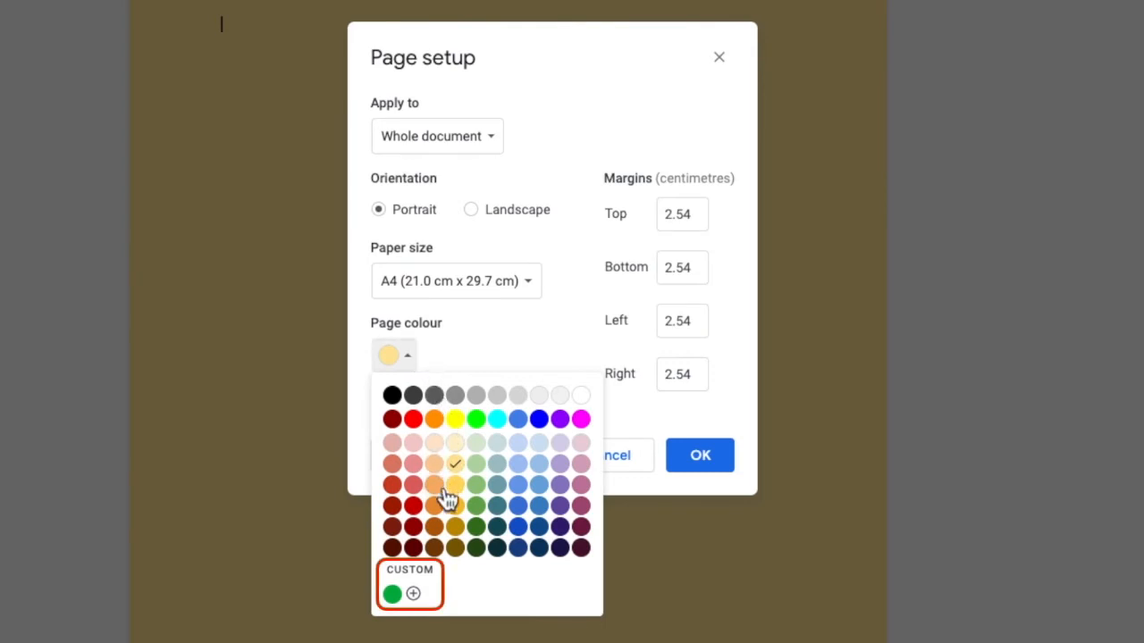
pyautogui.moveTo(445, 611)
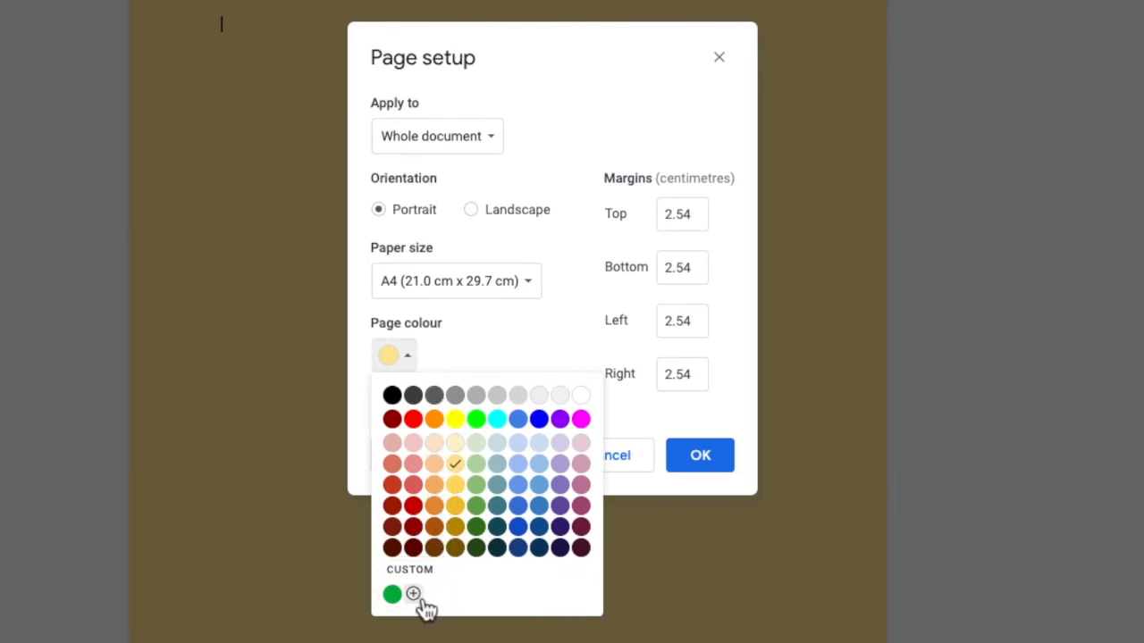
pyautogui.click(413, 593)
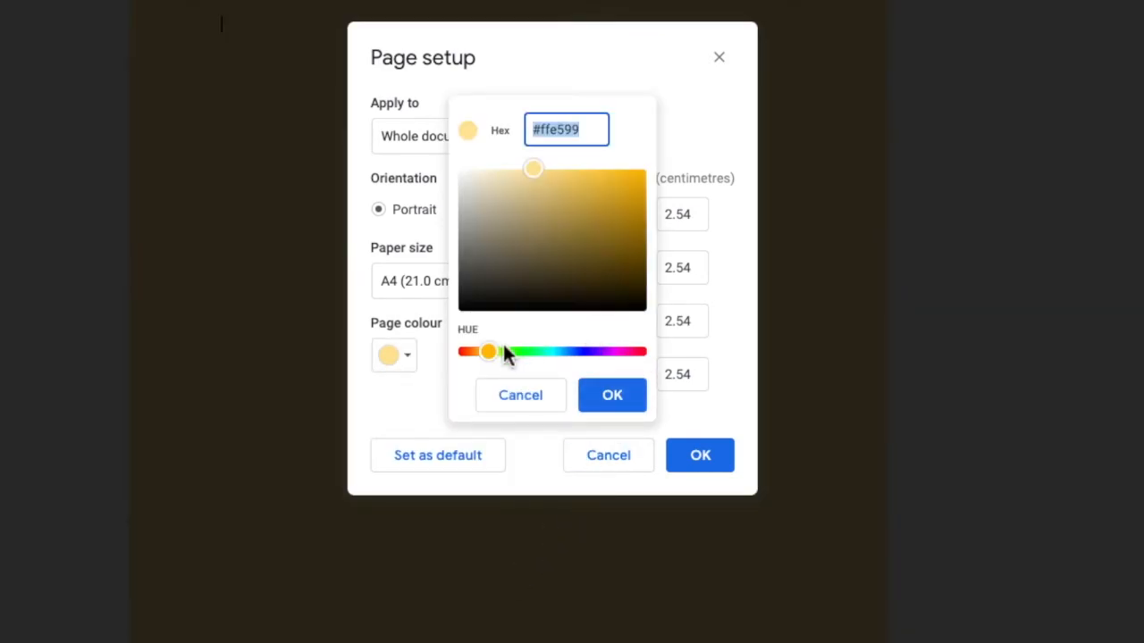
pyautogui.moveTo(490, 350); pyautogui.dragTo(537, 350)
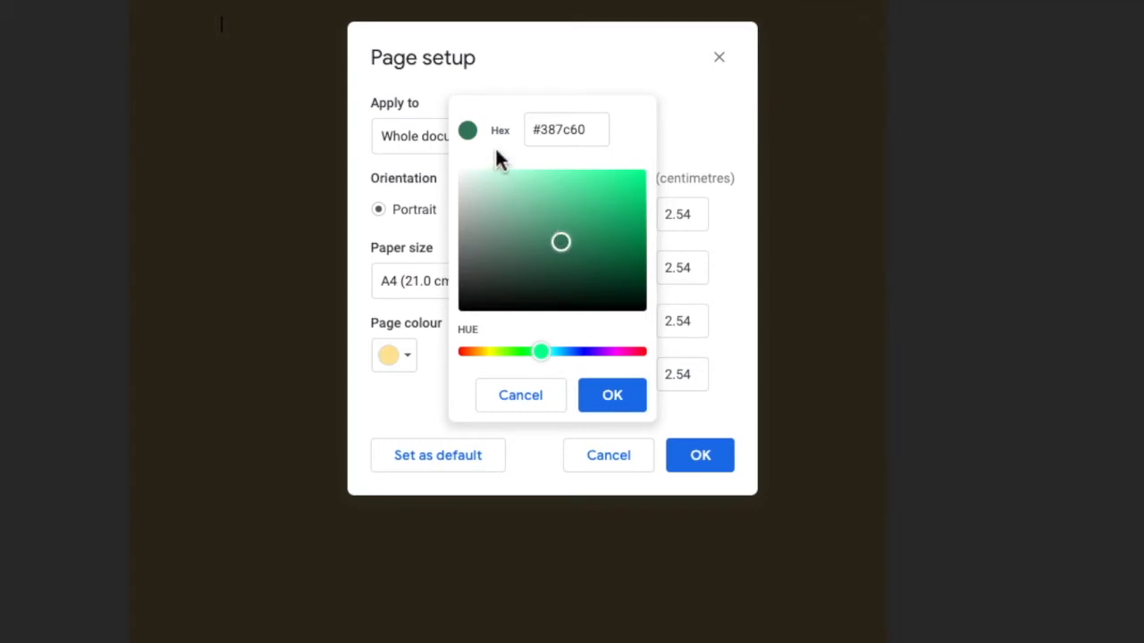
pyautogui.click(565, 129)
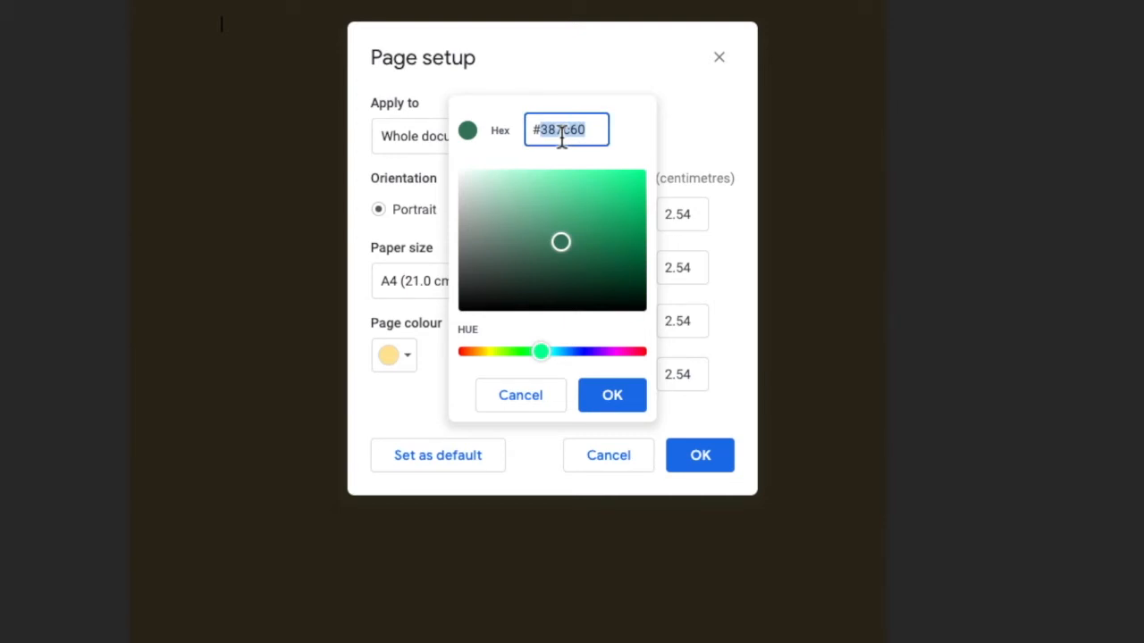
pyautogui.write('00b1')
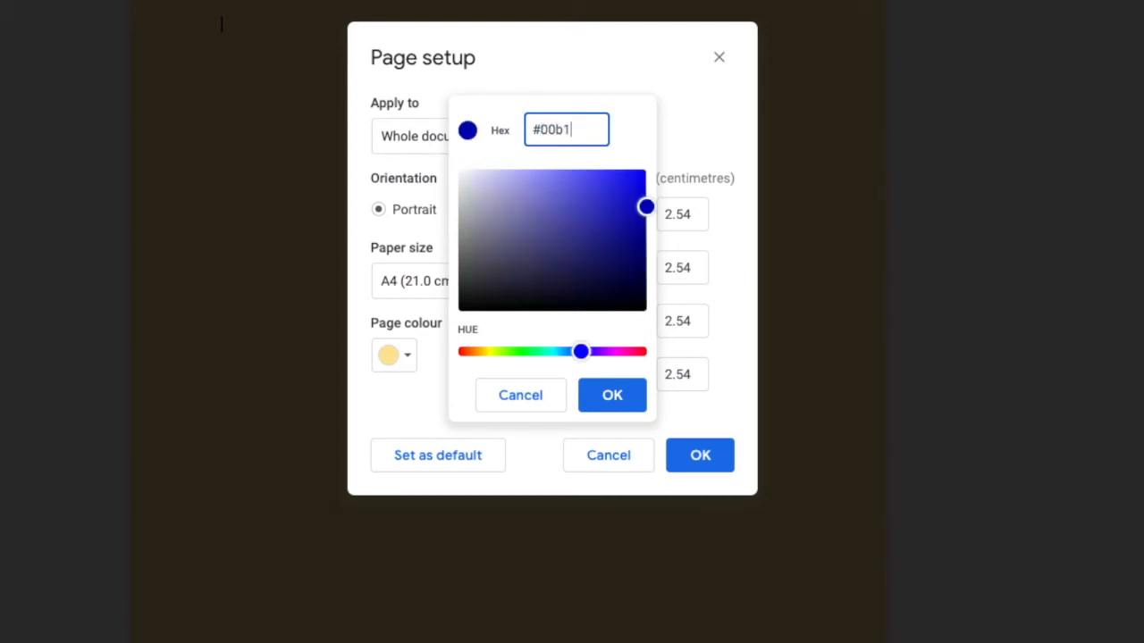
pyautogui.write('40')
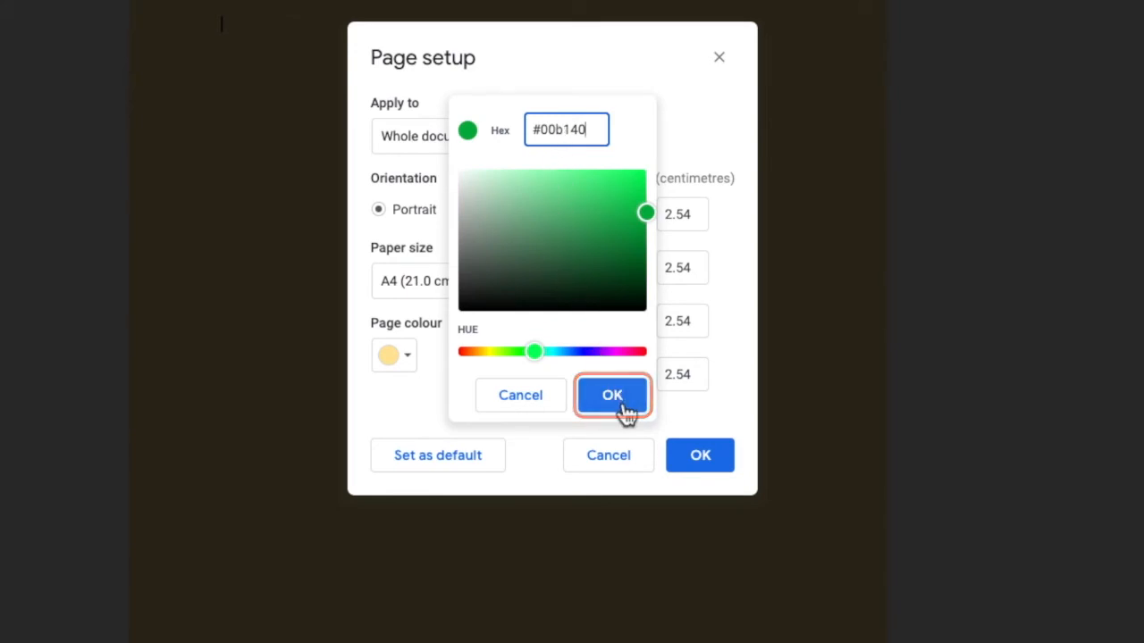
pyautogui.click(611, 395)
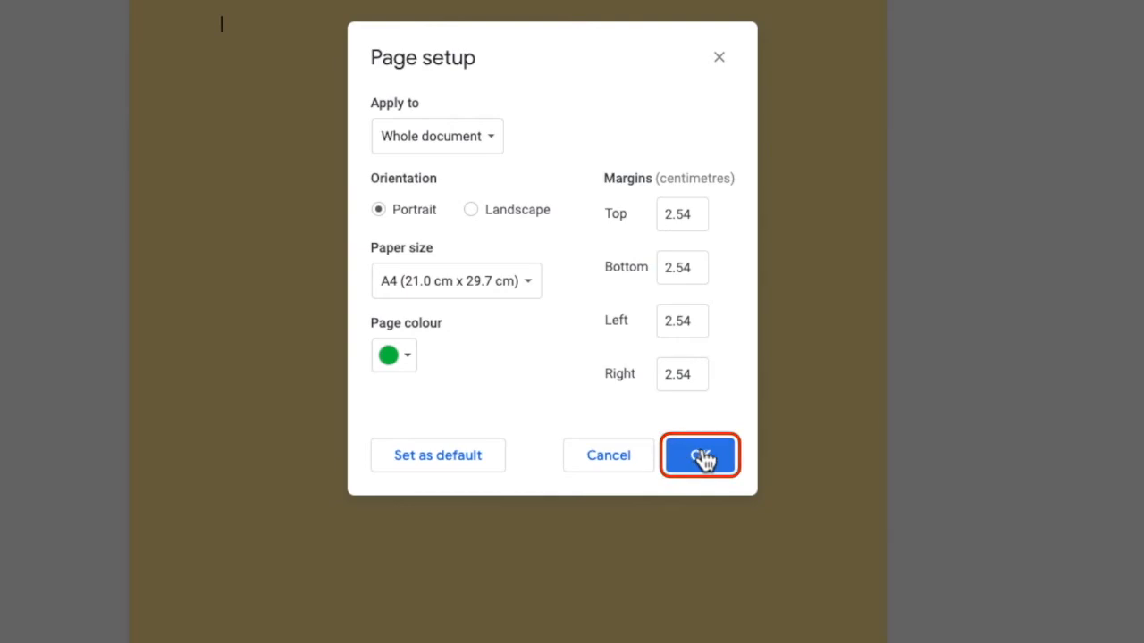
pyautogui.click(701, 456)
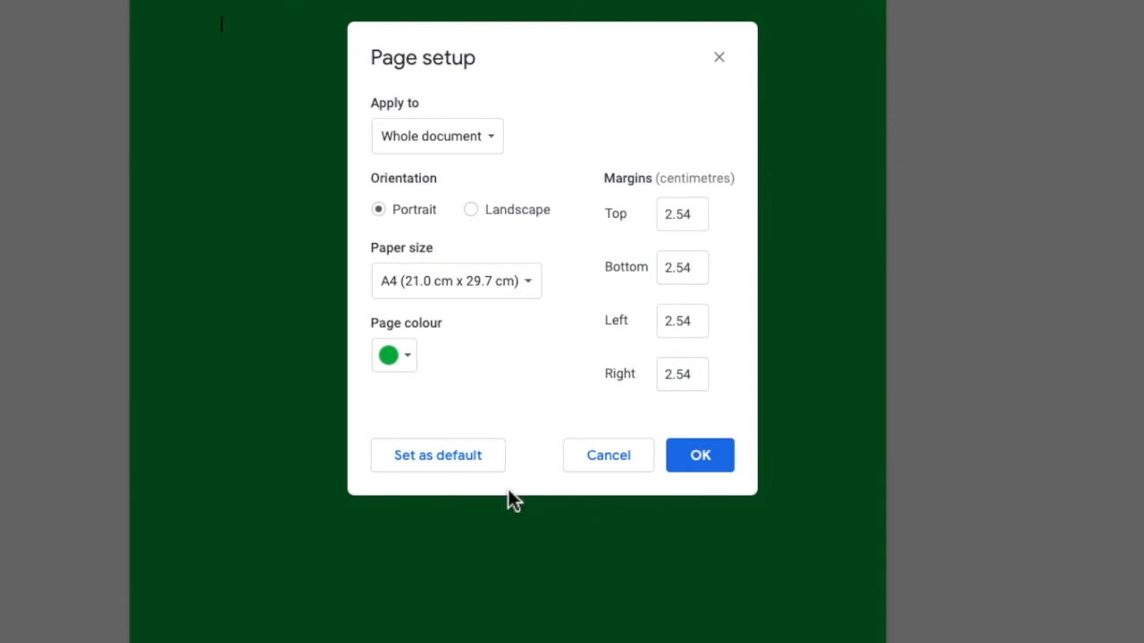
pyautogui.moveTo(420, 368)
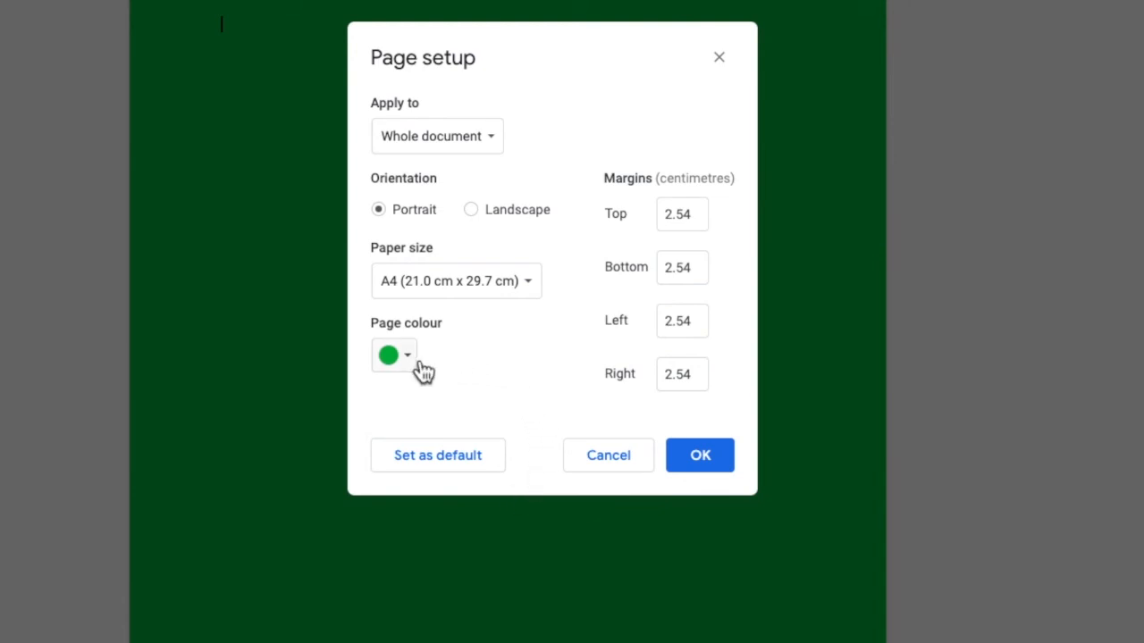
# - Set the page colour to pale pink and save it as the default for new documents
pyautogui.click(393, 354)
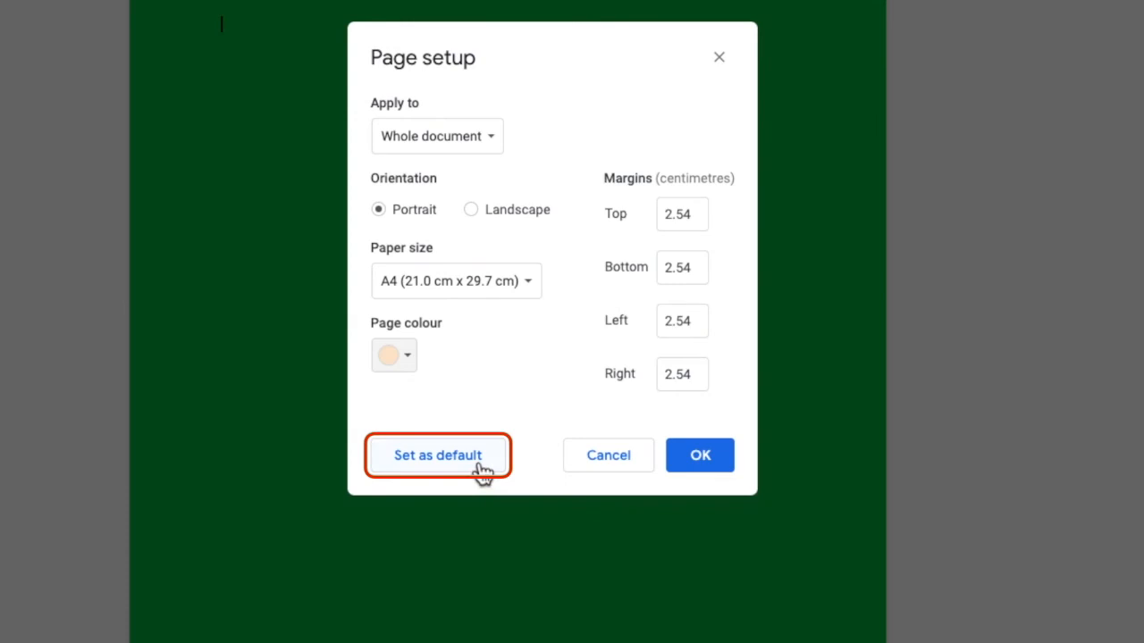
pyautogui.click(436, 455)
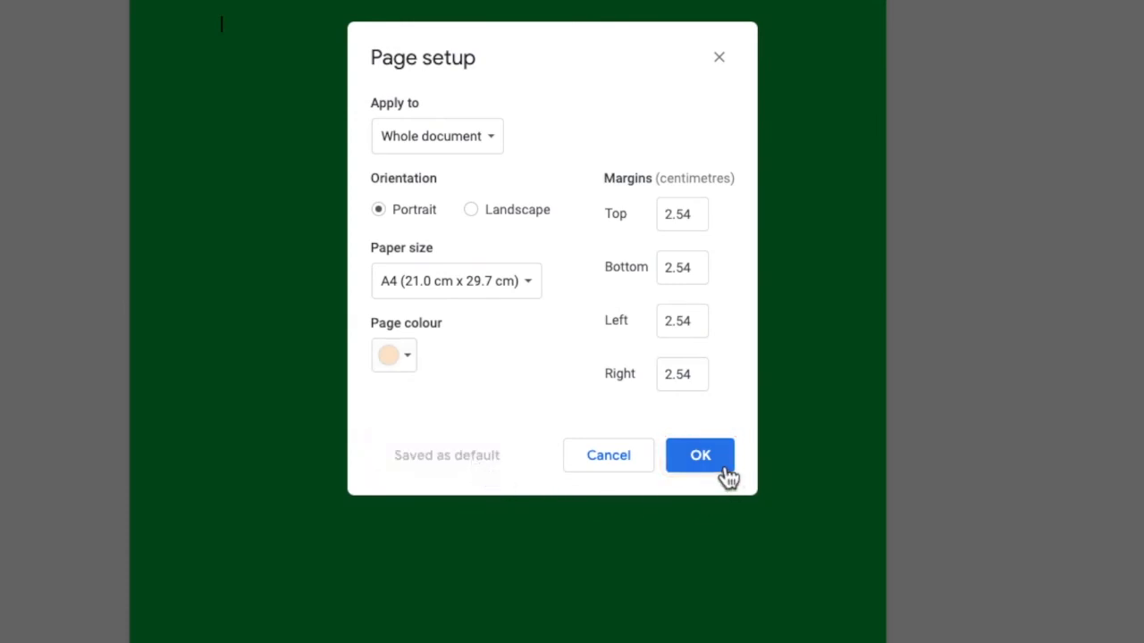
pyautogui.click(701, 456)
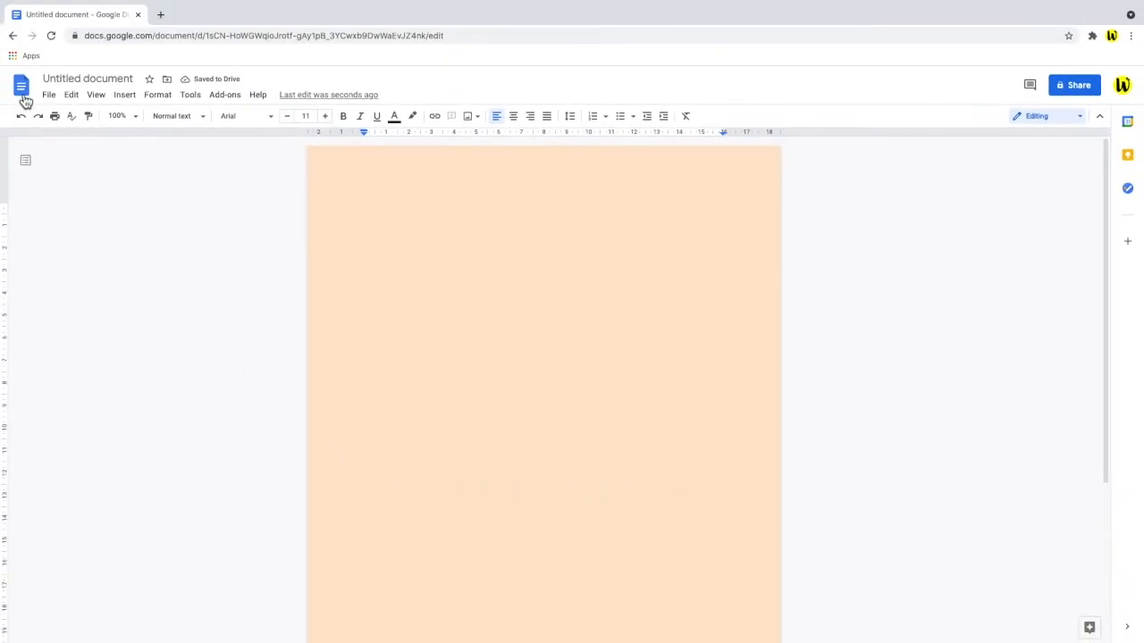